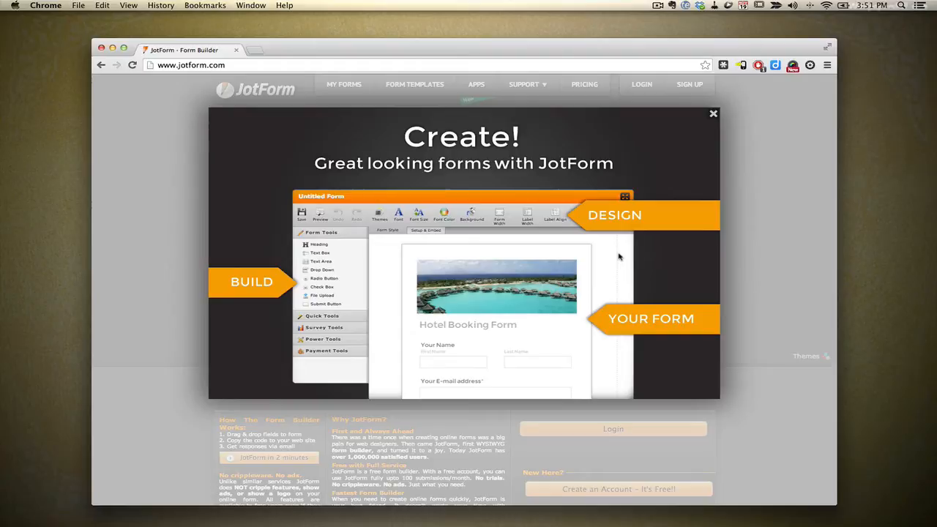
pyautogui.moveTo(627, 255)
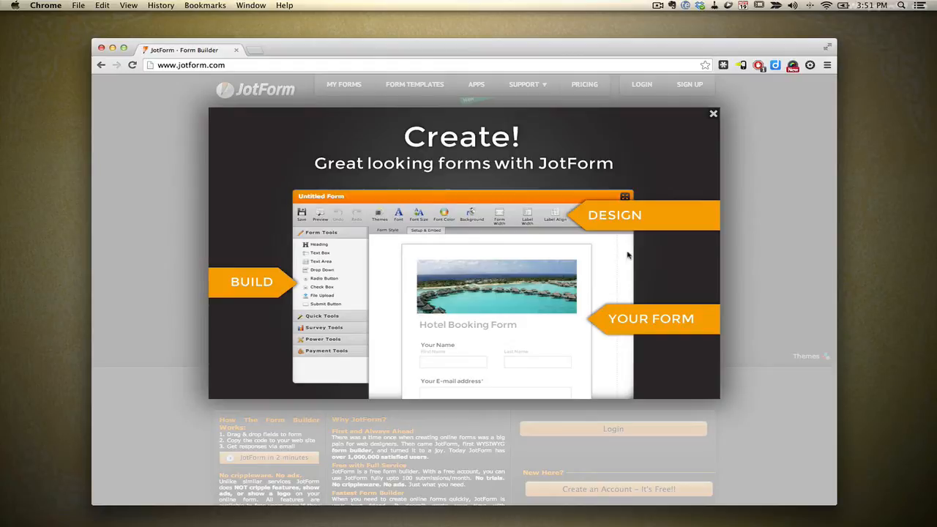
pyautogui.moveTo(631, 252)
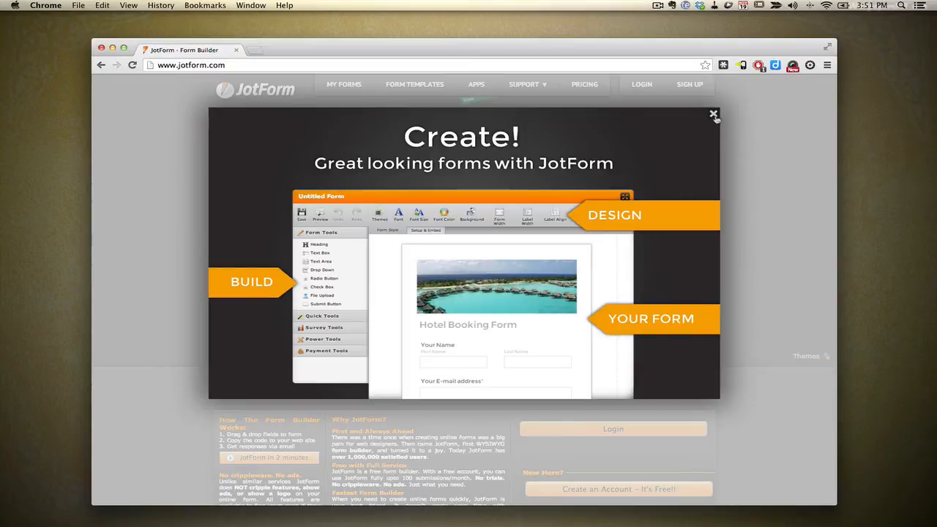
# Dismiss the welcome overlay and add the heading 'Title' with subheading 'a brief description'
pyautogui.click(714, 114)
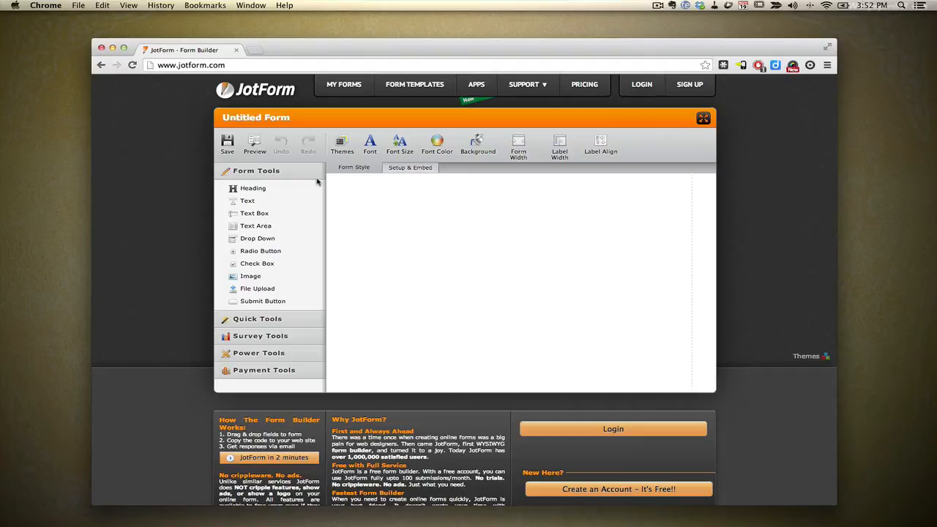
pyautogui.moveTo(252, 188)
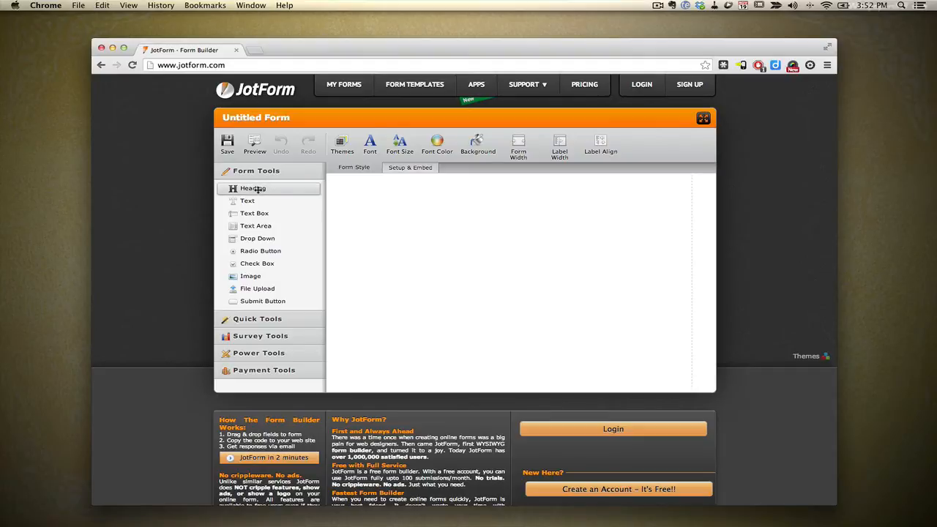
pyautogui.click(252, 188)
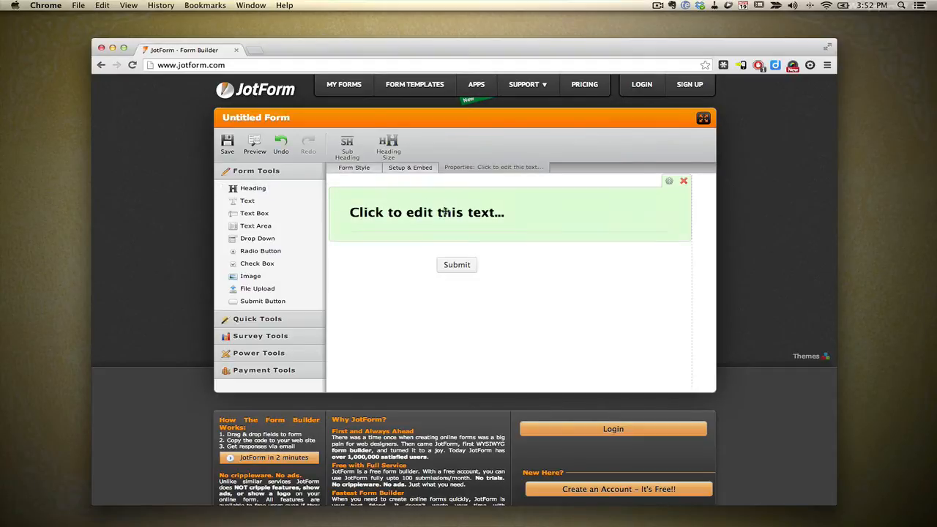
pyautogui.write('Title')
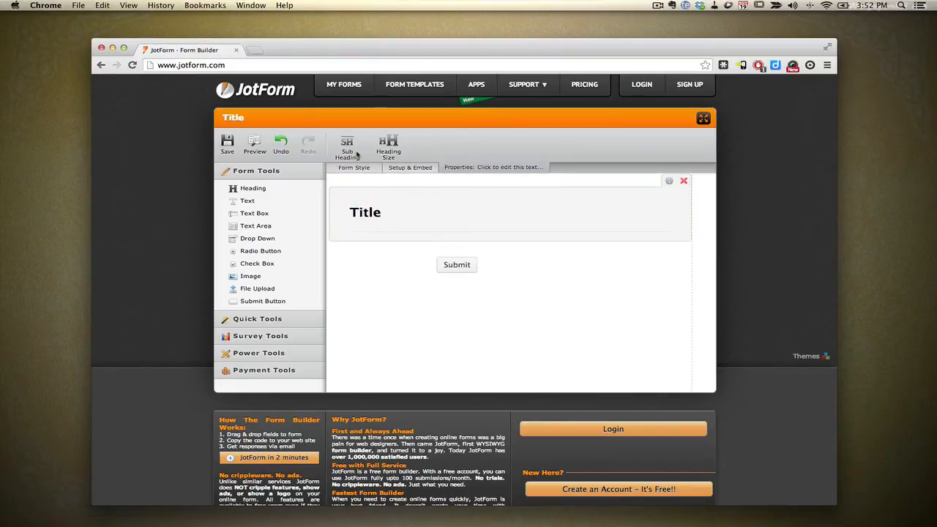
pyautogui.click(366, 213)
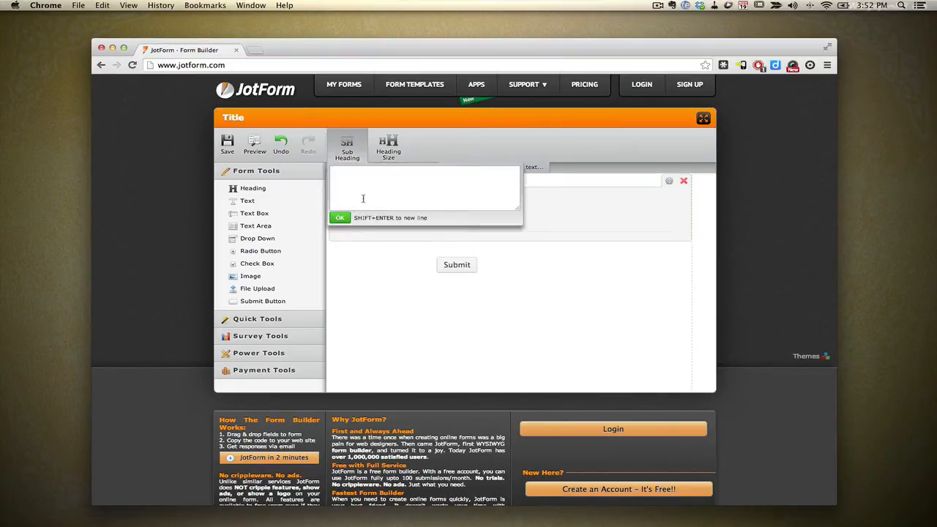
pyautogui.write('a brief des')
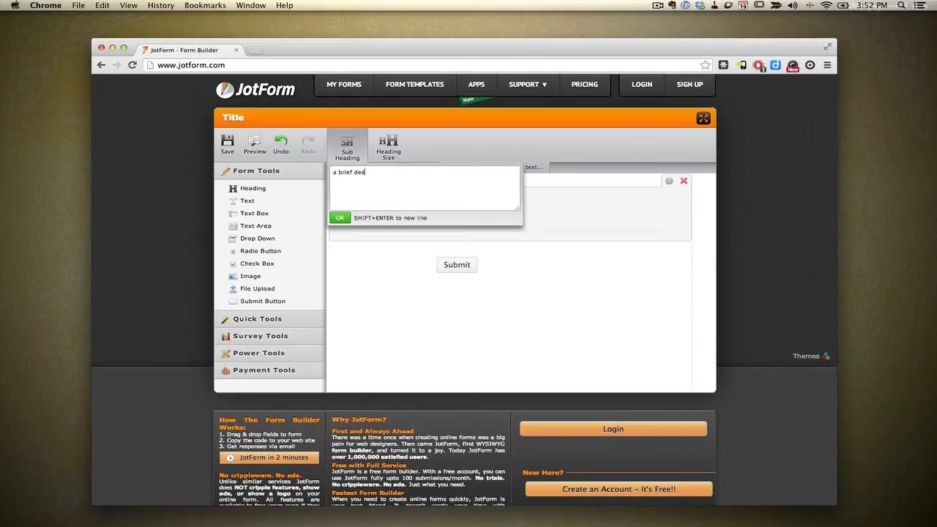
pyautogui.click(339, 217)
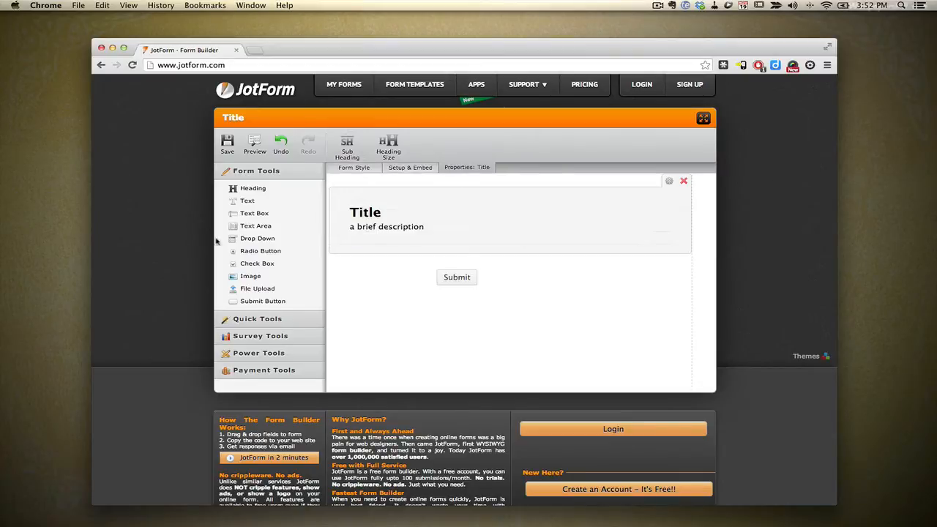
pyautogui.moveTo(251, 200)
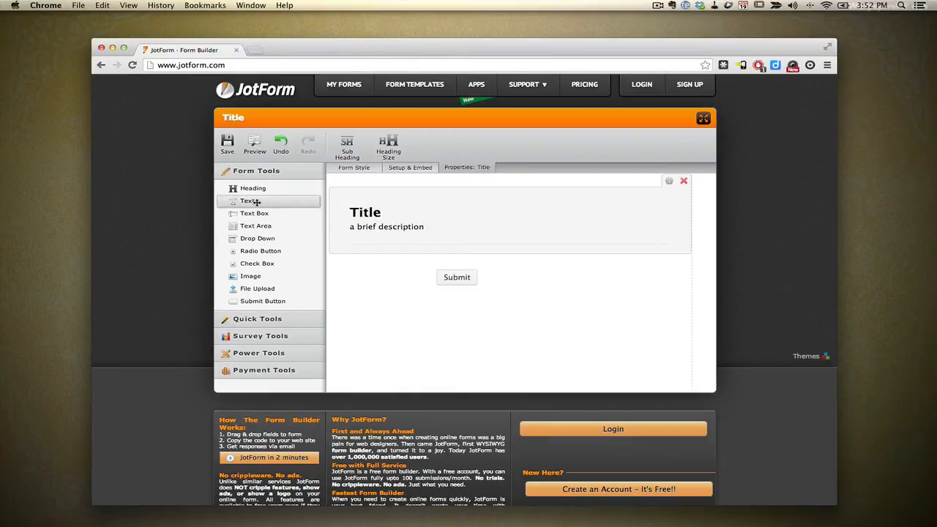
# Add a text paragraph reading 'Just some basic text', then a single-line text box beneath it
pyautogui.click(248, 201)
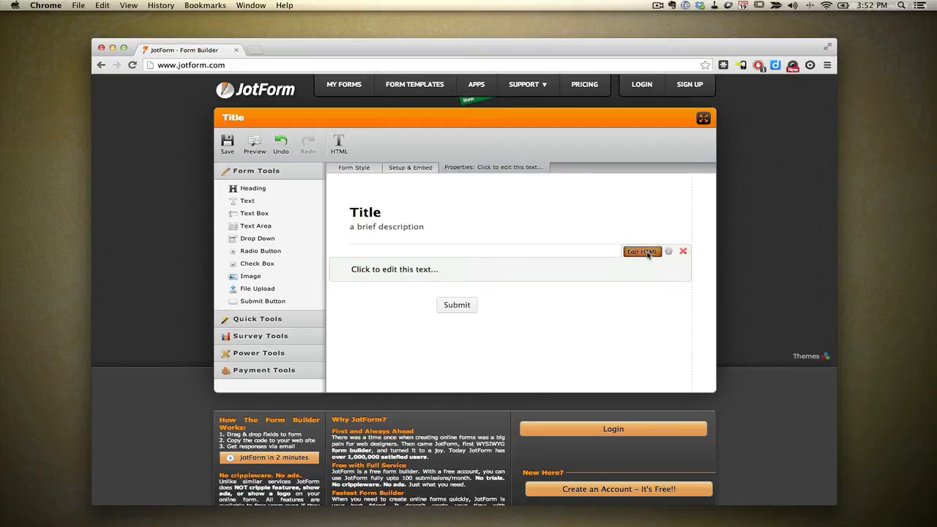
pyautogui.click(641, 252)
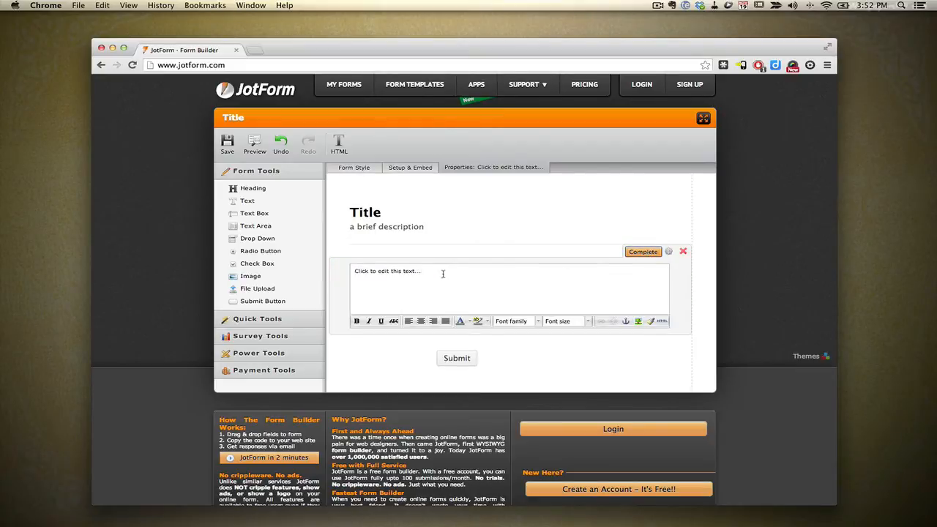
pyautogui.write('Just some basic text')
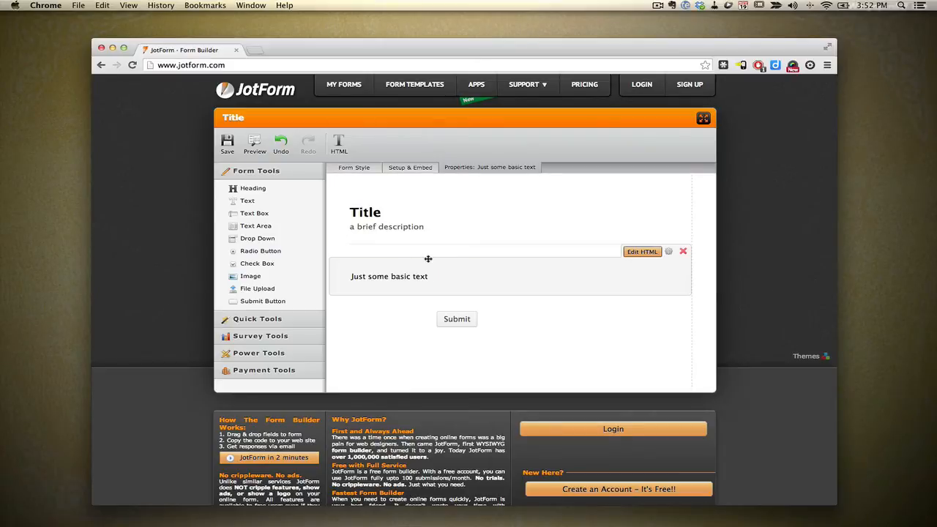
pyautogui.click(457, 320)
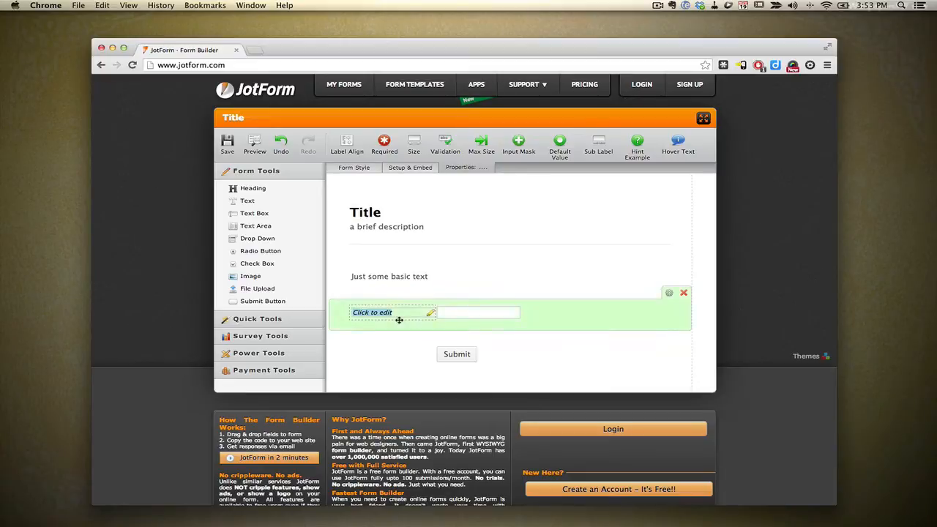
# Label the text box 'Name' and add a text area labelled 'Please elaborate'
pyautogui.write('Name')
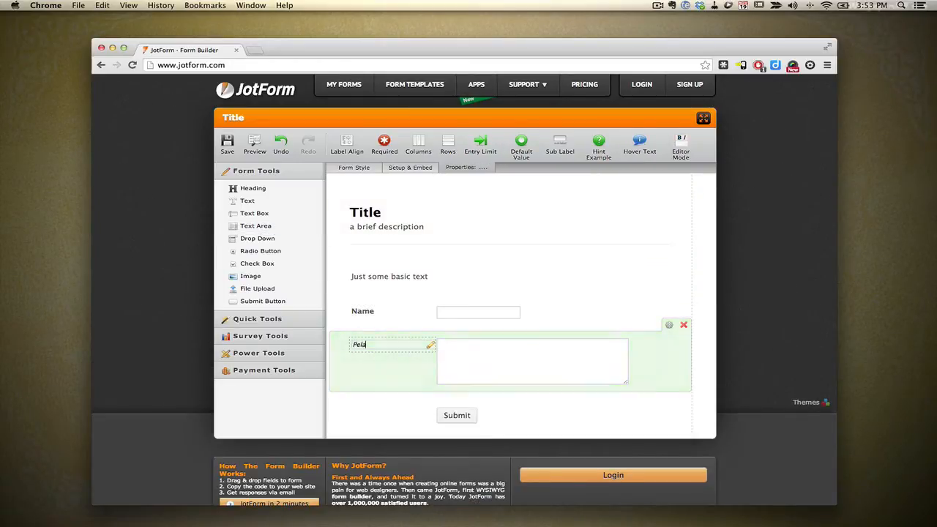
pyautogui.write('Please')
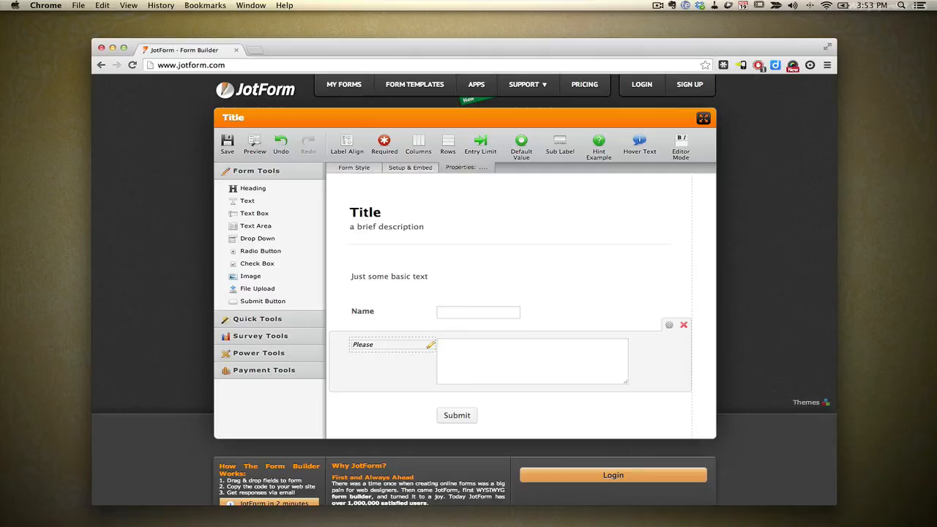
pyautogui.write('elaborate')
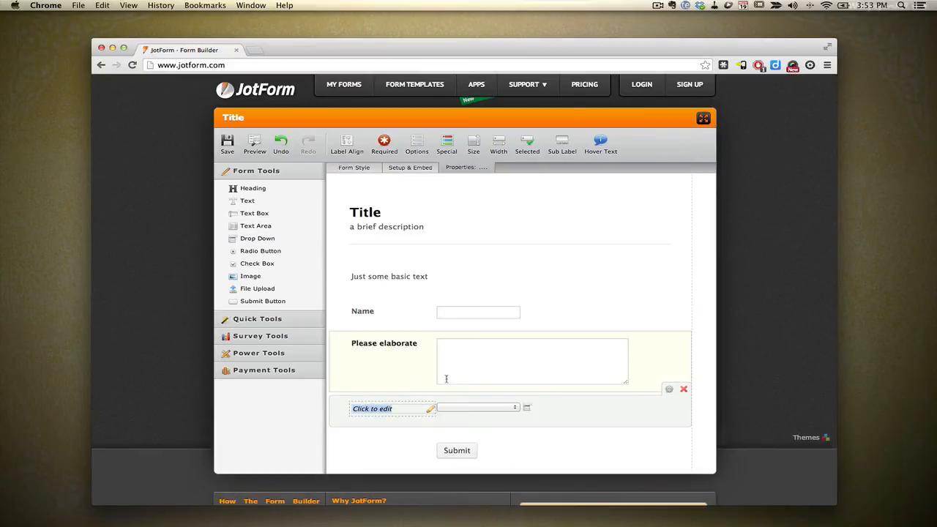
# Set the drop-down options to Yellow, Green, Red and label it 'What color'
pyautogui.click(476, 395)
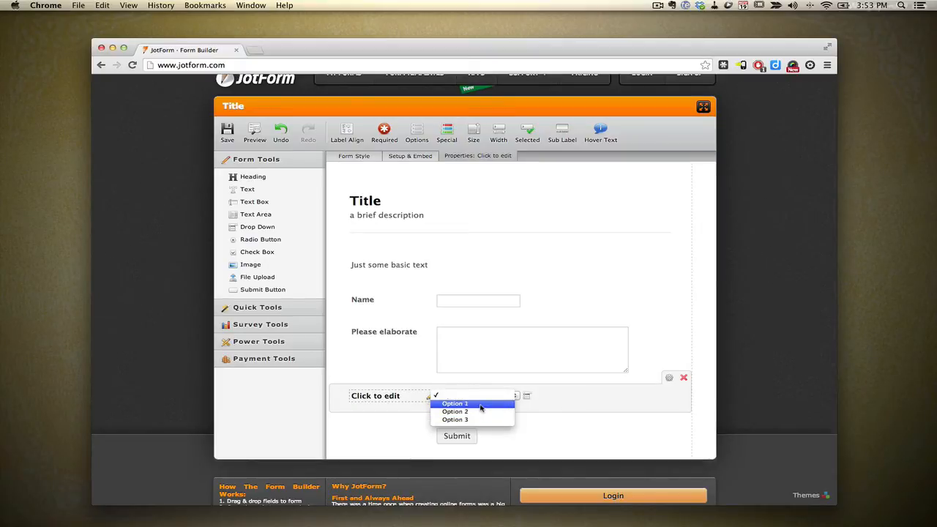
pyautogui.moveTo(474, 411)
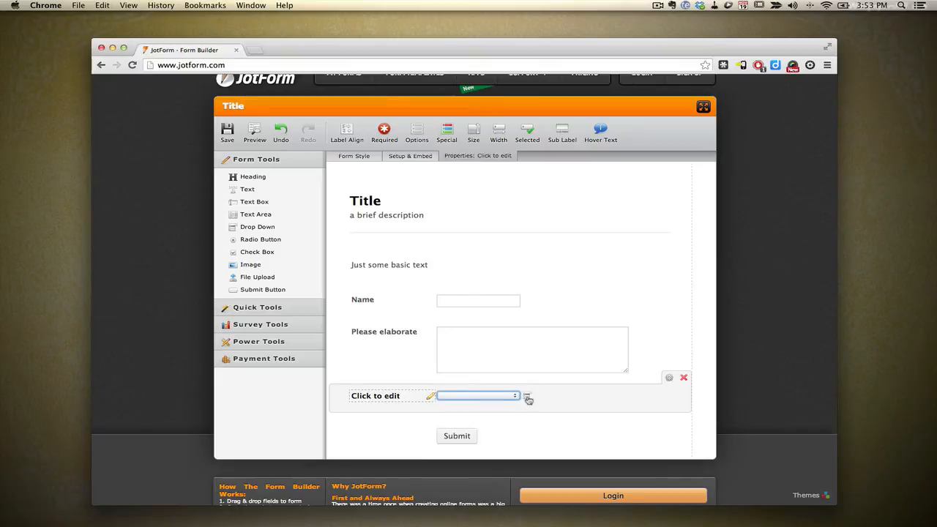
pyautogui.click(416, 132)
pyautogui.write('Yellow')
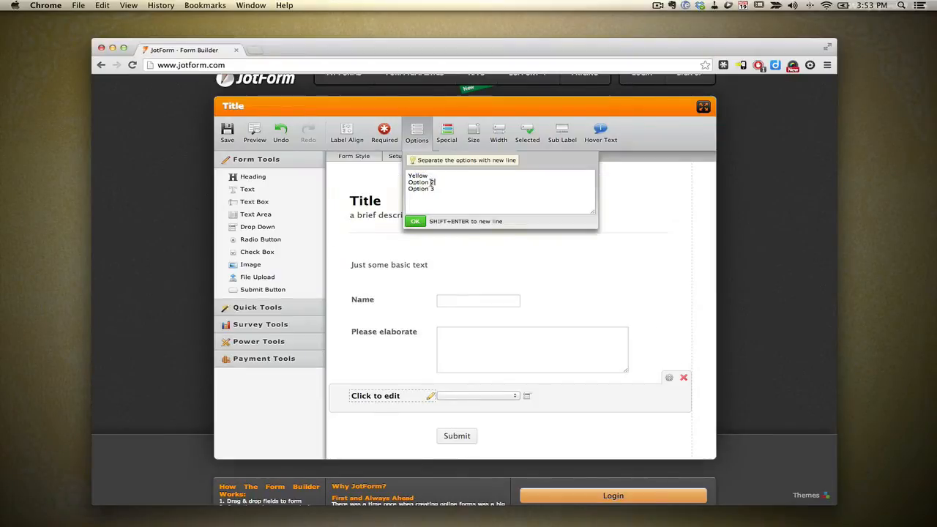
pyautogui.doubleClick(422, 182)
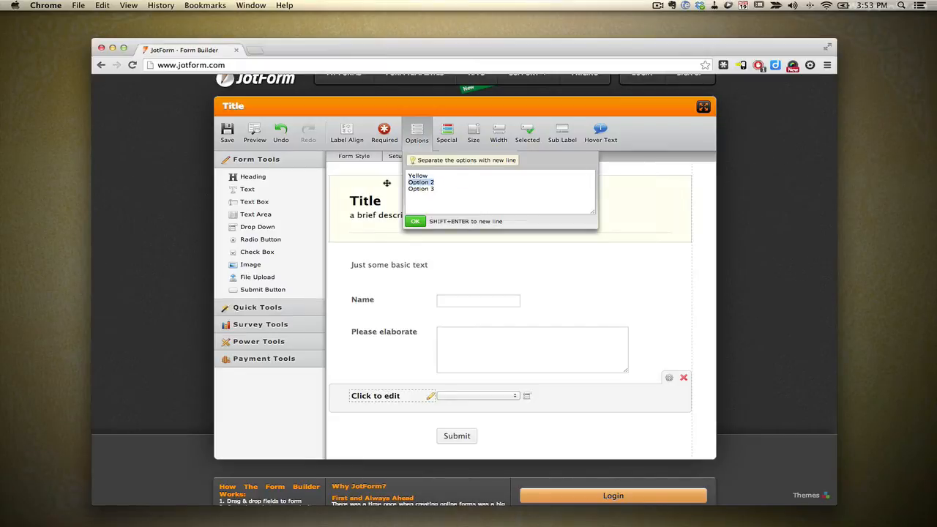
pyautogui.write('Green')
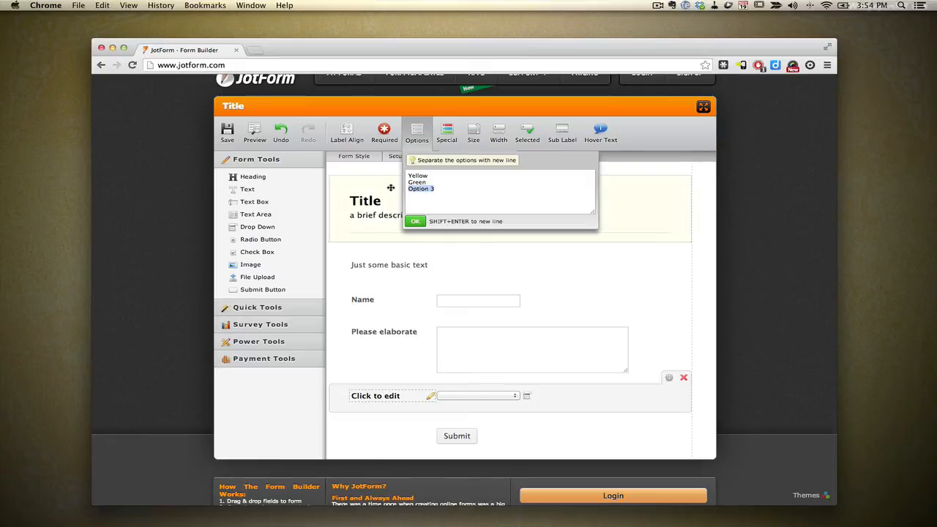
pyautogui.write('Red')
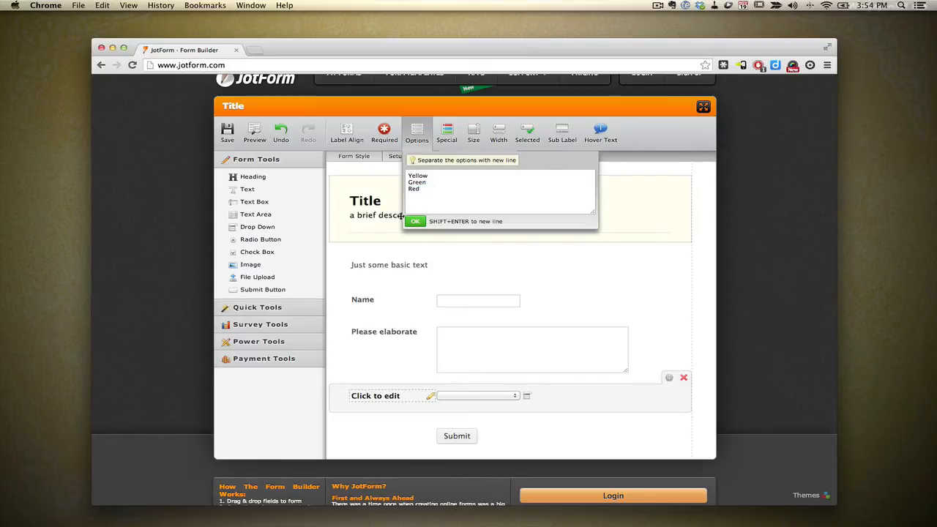
pyautogui.click(416, 221)
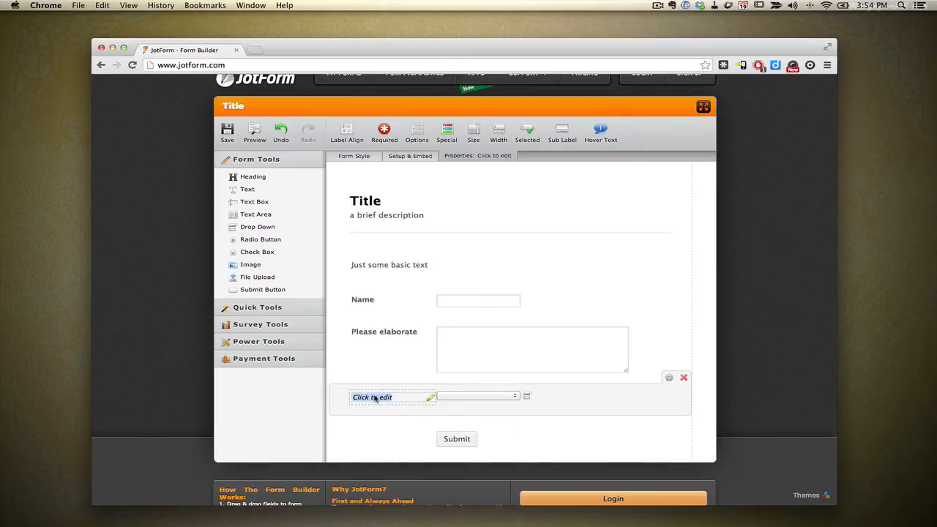
pyautogui.write('What color')
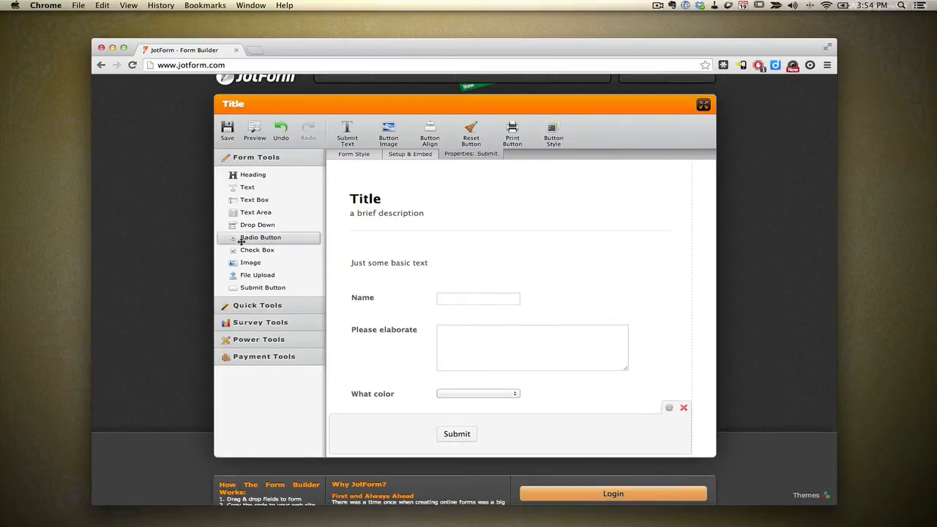
# Label the radio question 'Do you like it?' with answers Yes and No, removing the third choice
pyautogui.click(261, 237)
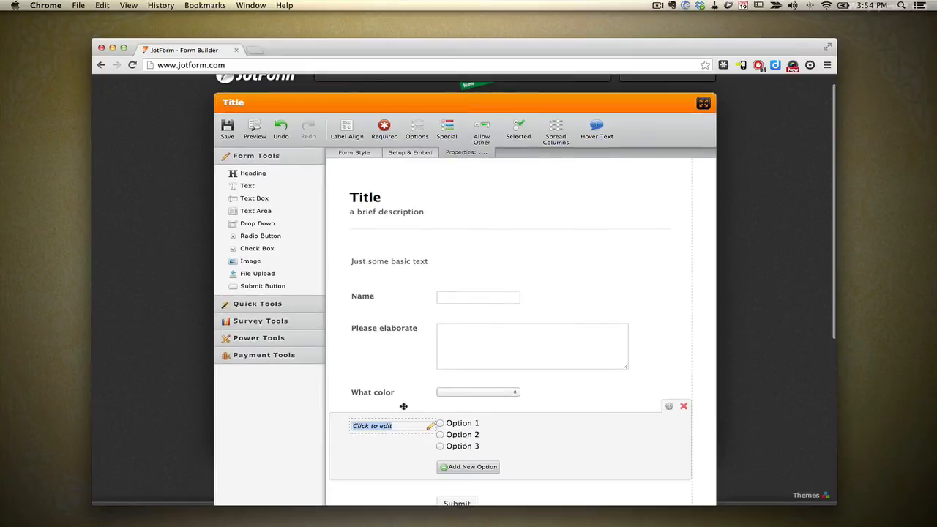
pyautogui.write('Do you')
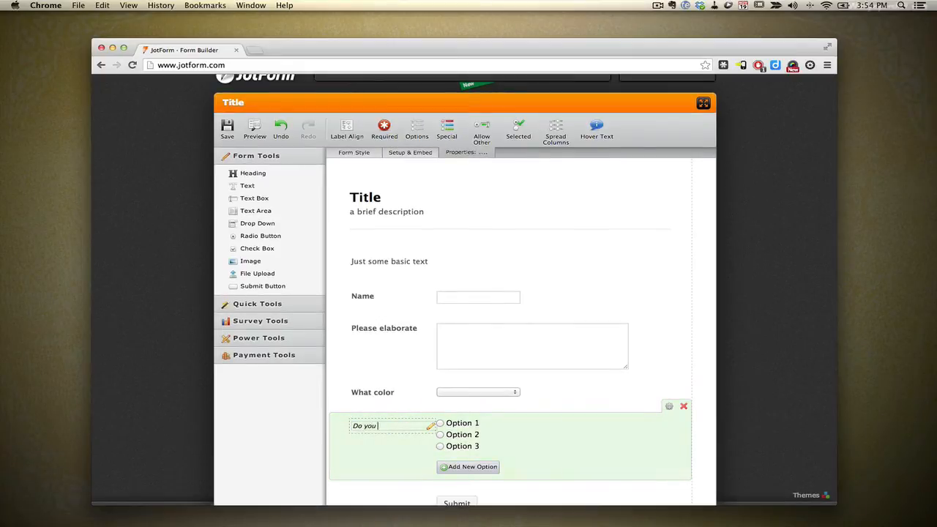
pyautogui.write('like it?')
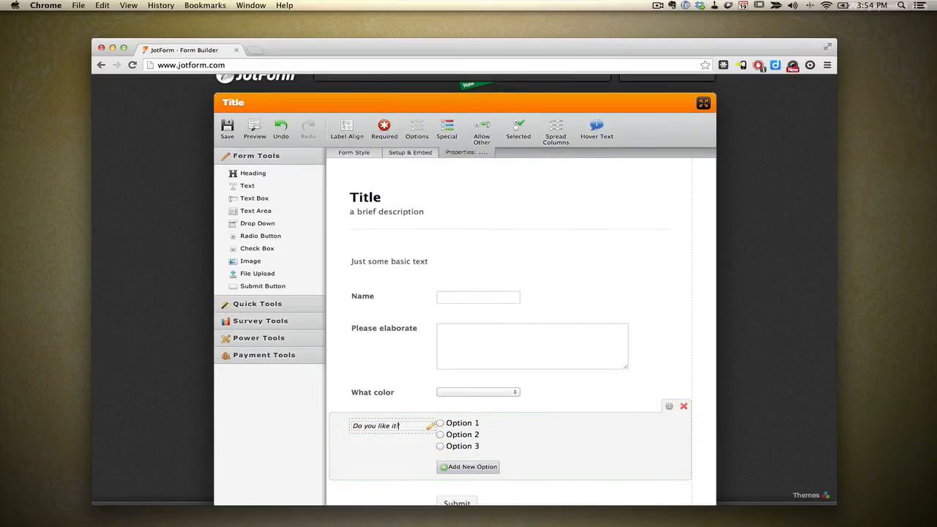
pyautogui.click(463, 422)
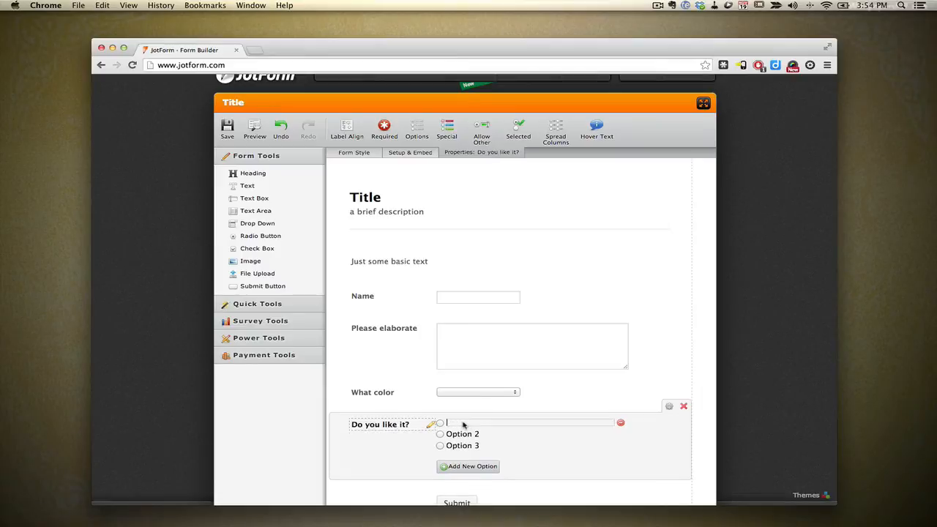
pyautogui.write('Yes')
pyautogui.click(477, 434)
pyautogui.write('No')
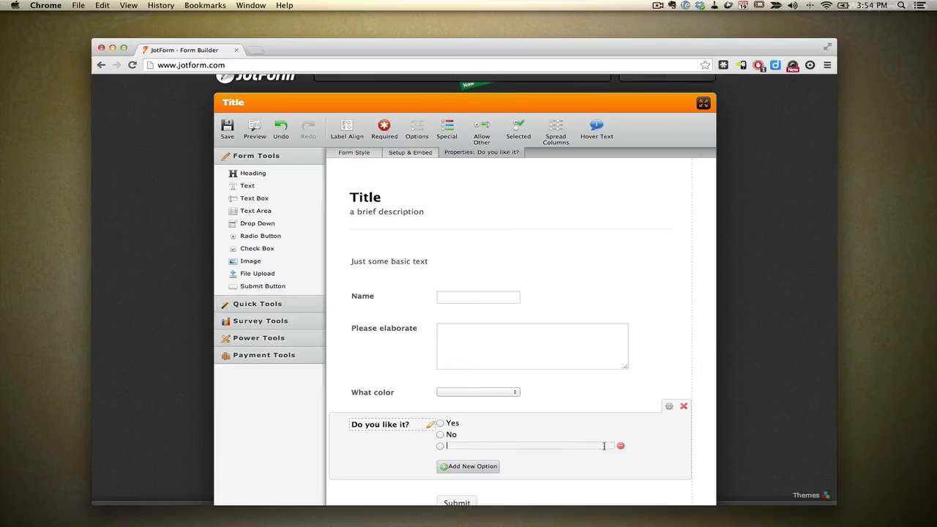
pyautogui.click(621, 445)
pyautogui.write('Select all that apply')
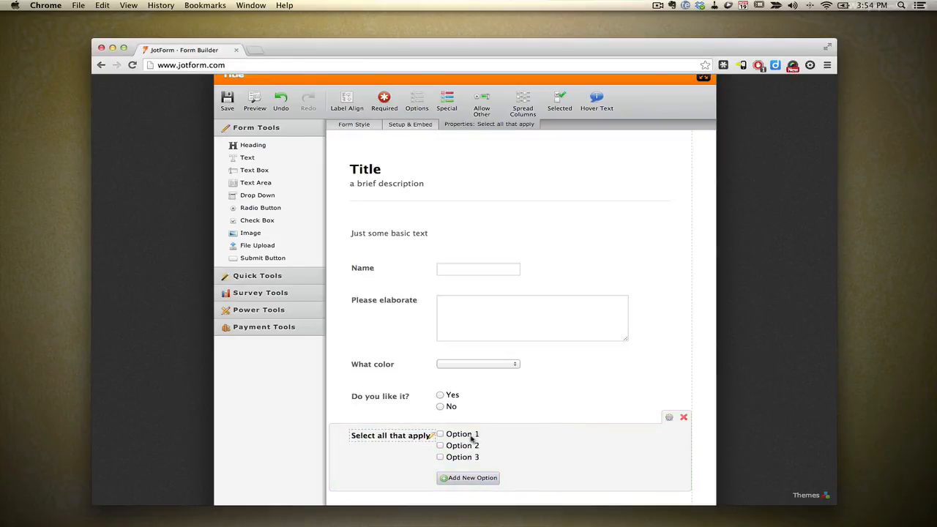
# Rename the checkbox choices to Cars, Trucks, Boats and add a fourth choice, Bicycle
pyautogui.click(463, 433)
pyautogui.write('Cars')
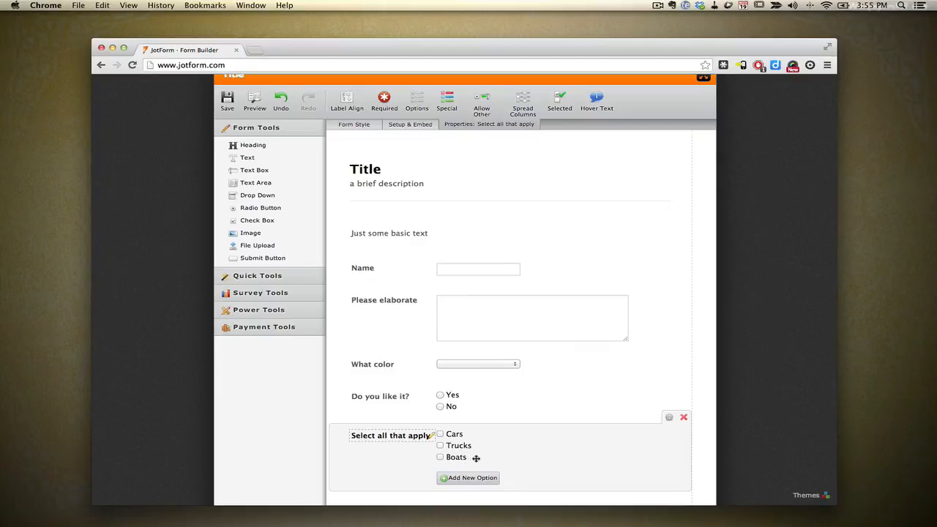
pyautogui.click(469, 477)
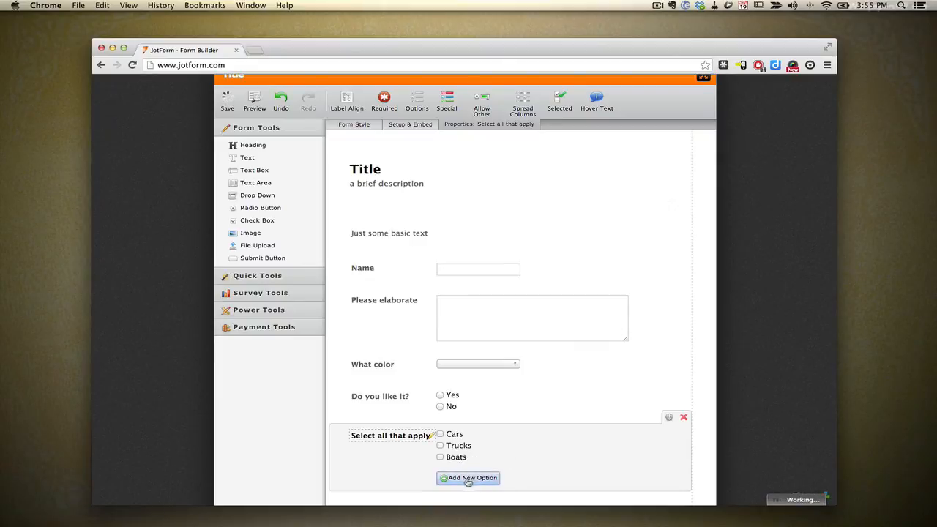
pyautogui.click(469, 477)
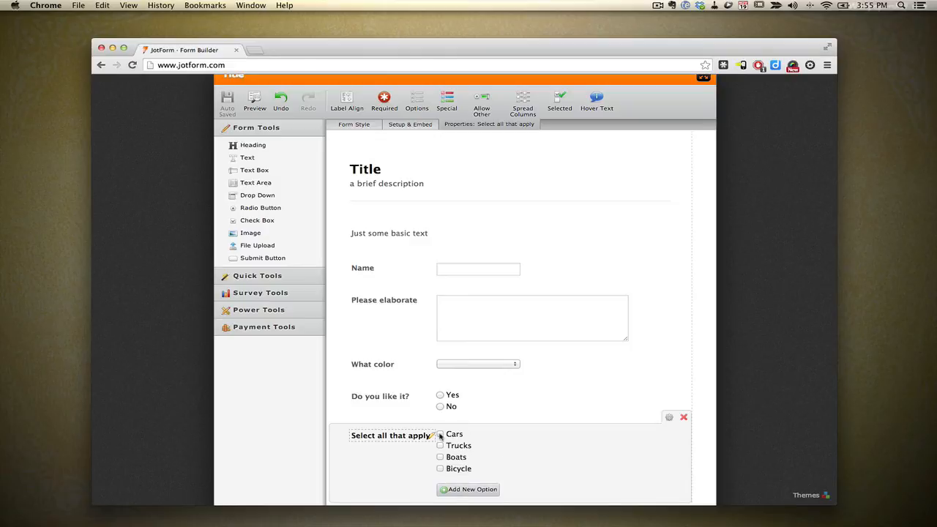
pyautogui.moveTo(250, 232)
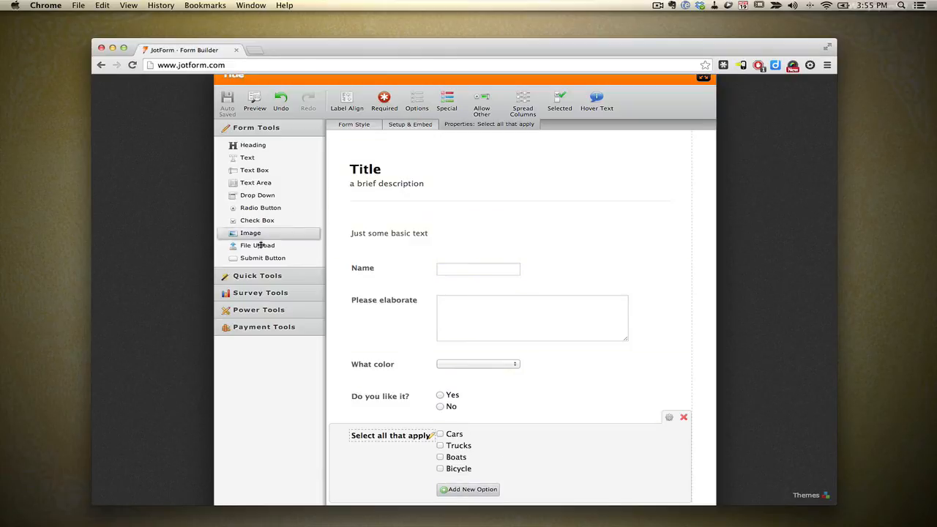
pyautogui.scroll(-3)
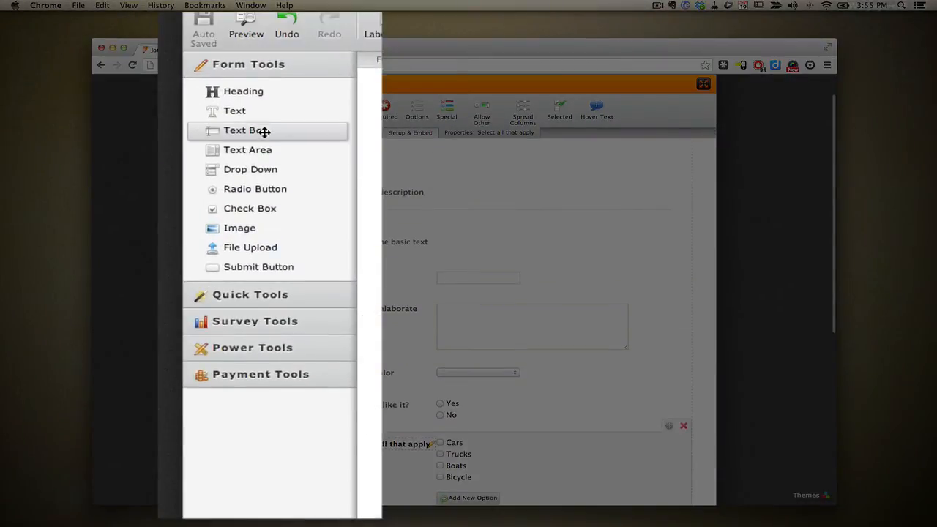
pyautogui.moveTo(249, 246)
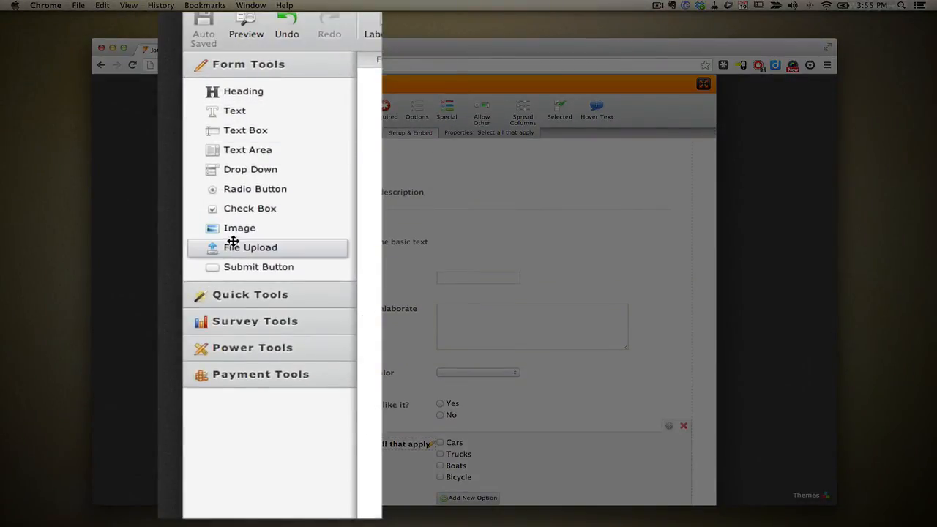
pyautogui.moveTo(240, 228)
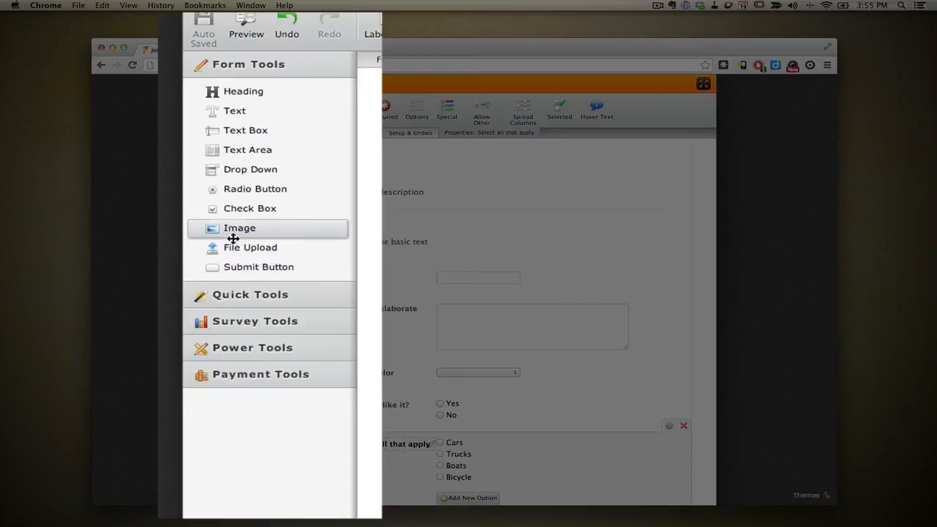
pyautogui.moveTo(257, 267)
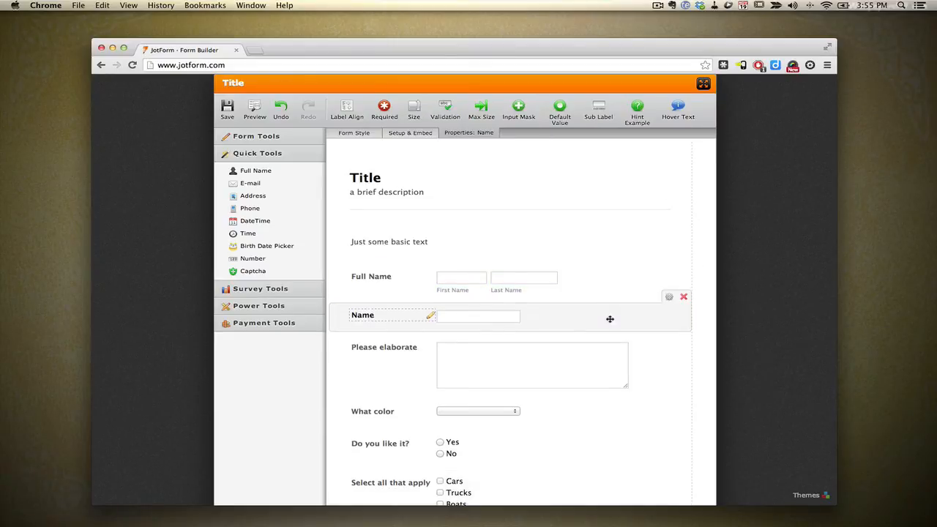
# Delete the old single-line Name field now that Full Name and Address are in place
pyautogui.click(383, 347)
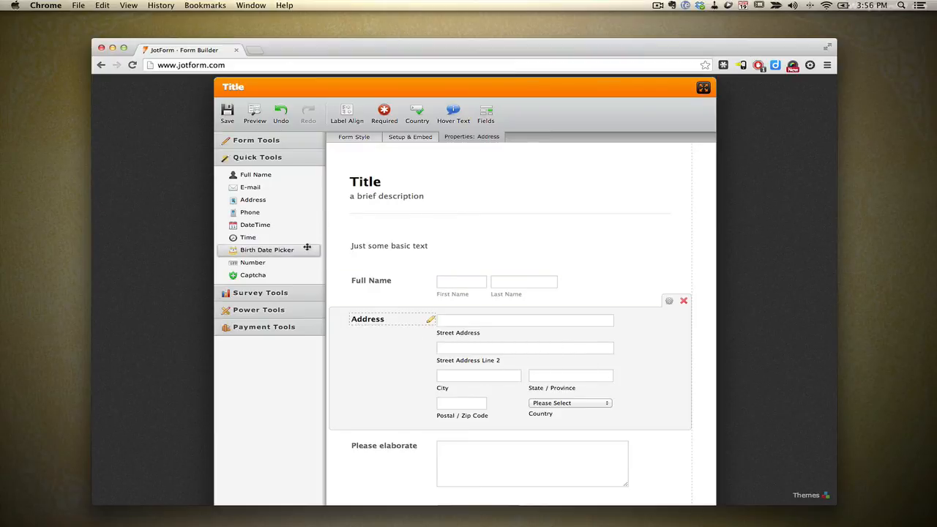
pyautogui.moveTo(255, 226)
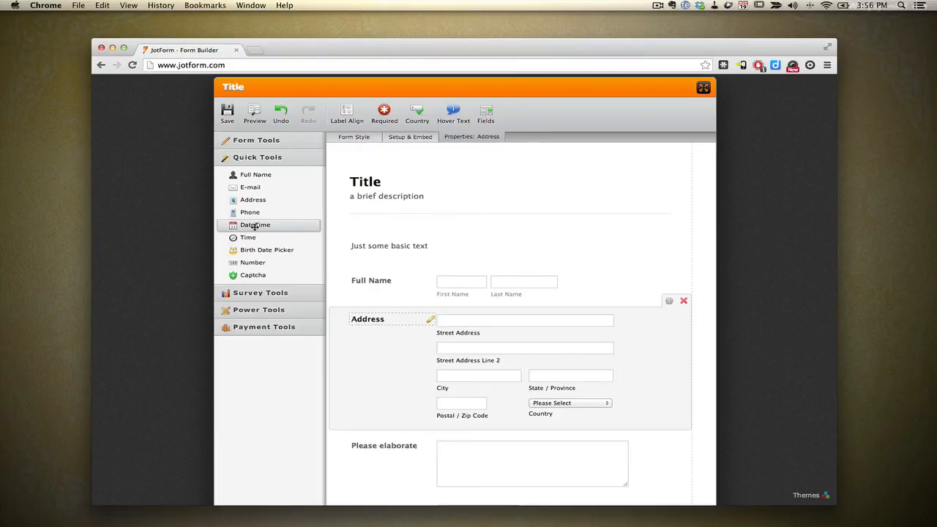
pyautogui.moveTo(267, 249)
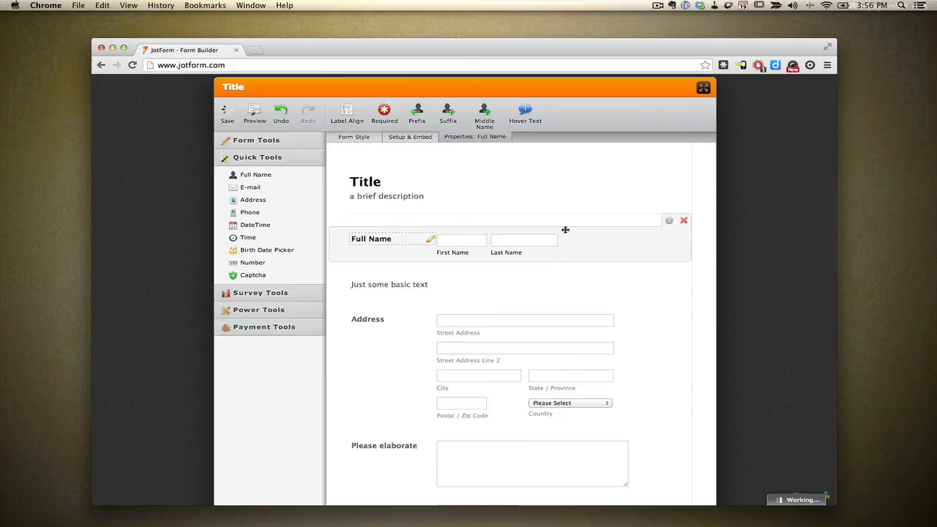
# Move Full Name to the top and delete the 'Just some basic text' line
pyautogui.click(360, 181)
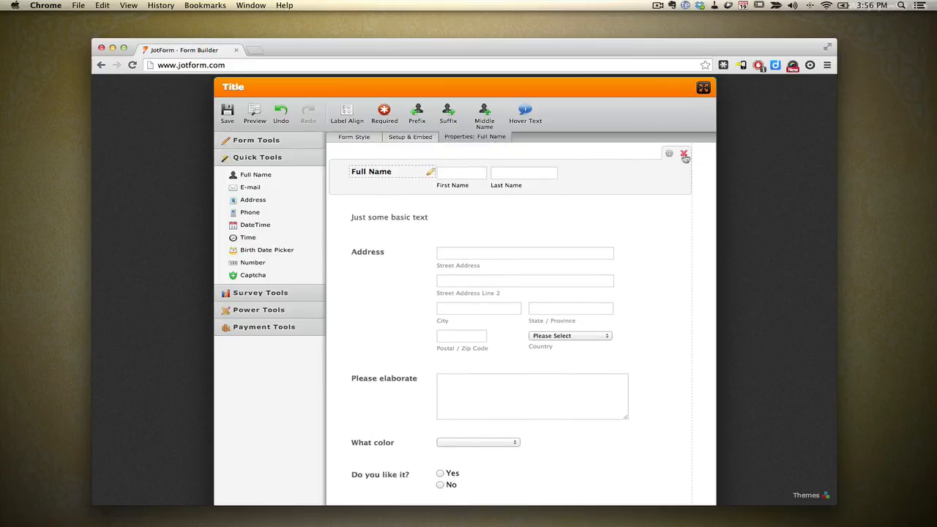
pyautogui.click(390, 217)
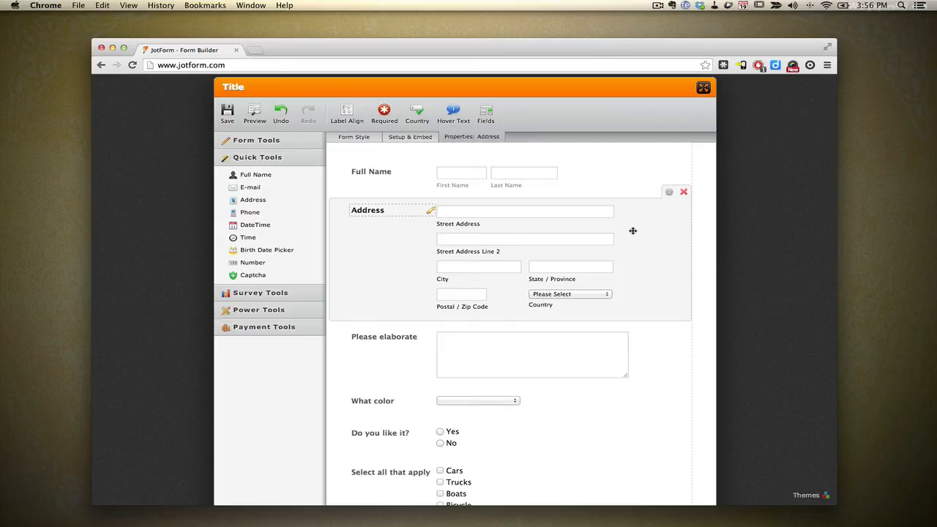
pyautogui.moveTo(624, 233)
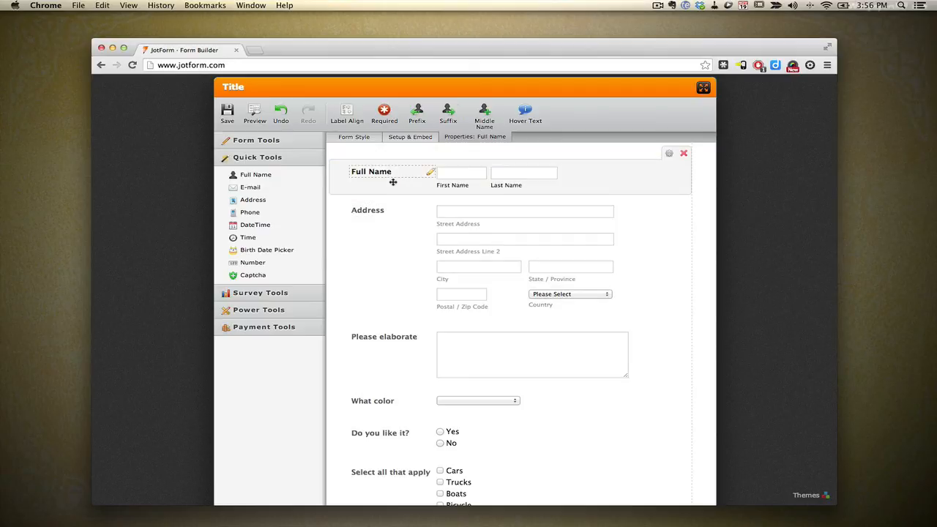
# Mark Full Name, Address, Please elaborate and What color as required
pyautogui.click(367, 211)
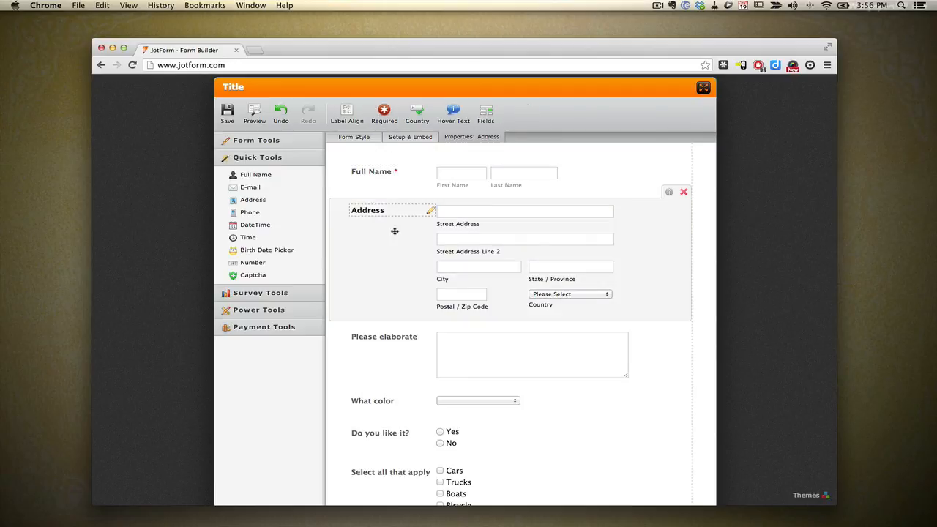
pyautogui.click(383, 115)
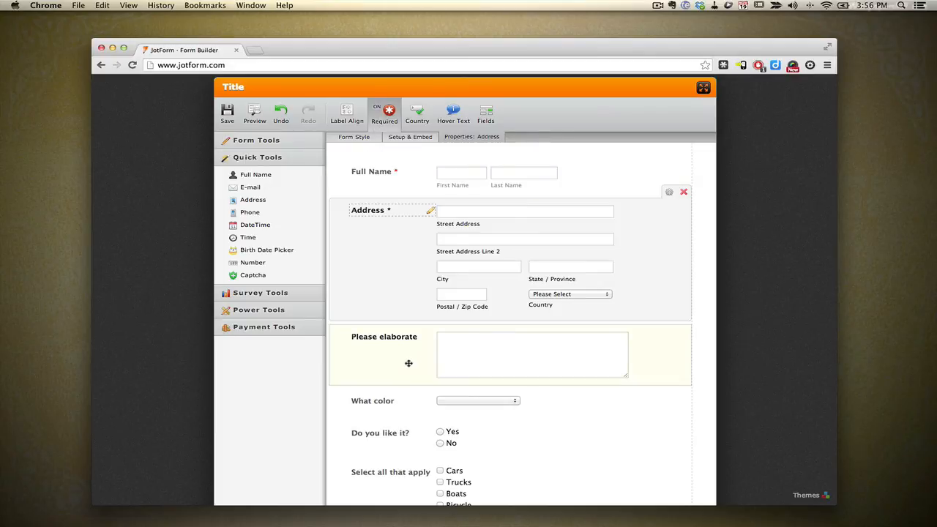
pyautogui.click(384, 335)
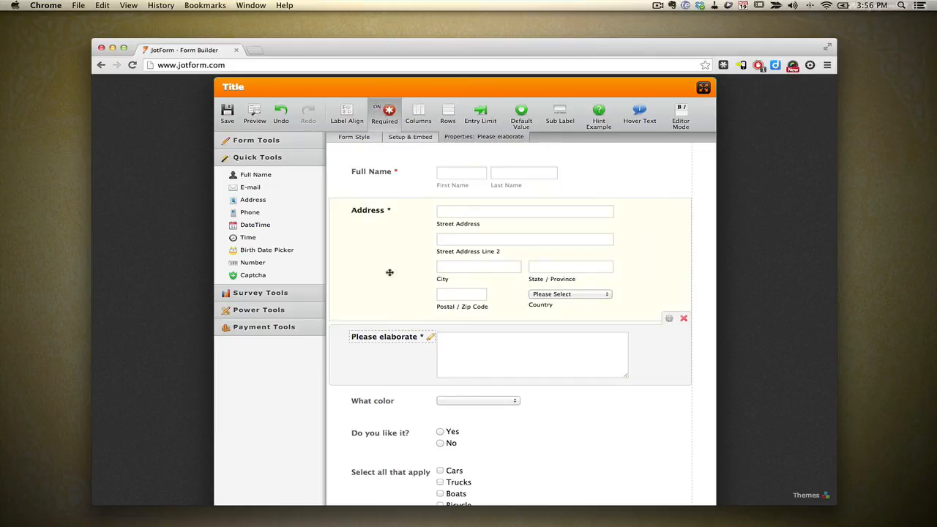
pyautogui.click(372, 401)
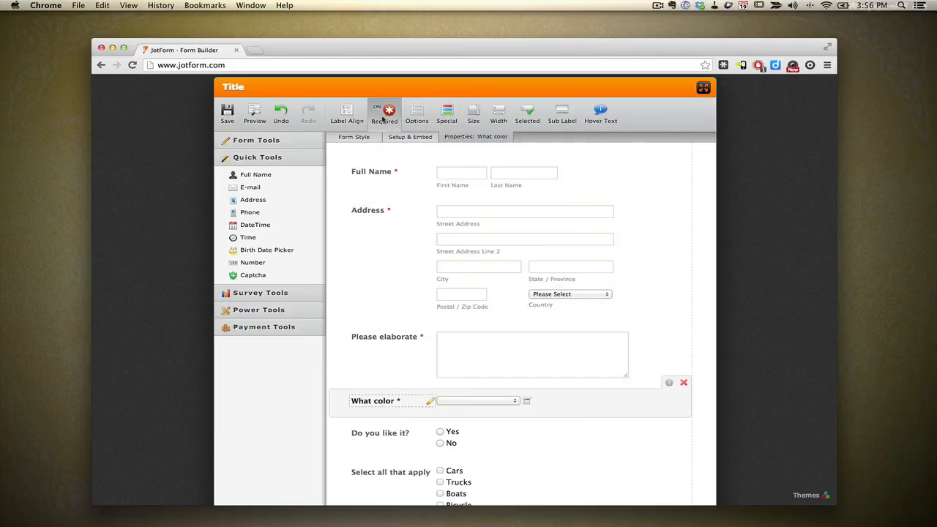